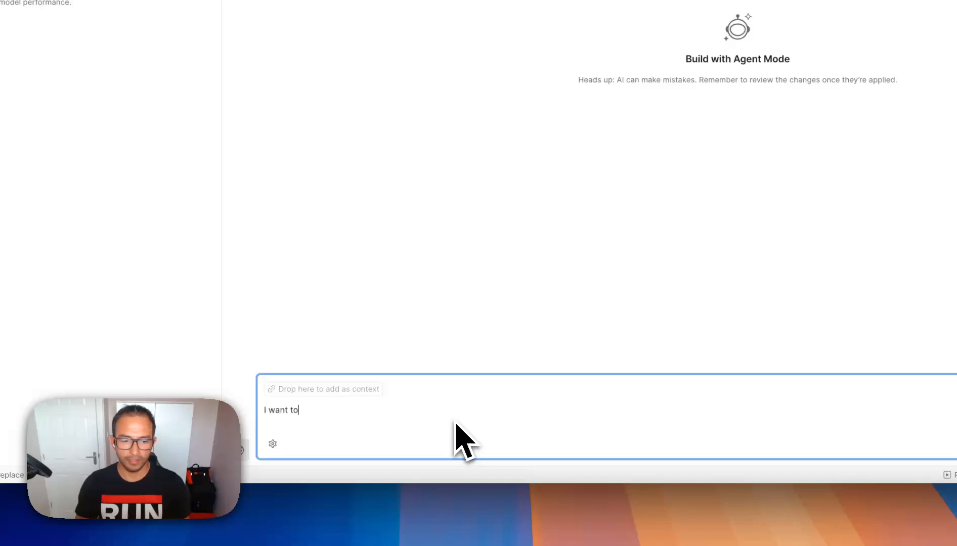
# Step: Ask the agent 'I want to get the weather for london in windows 95 style'
pyautogui.write('get the w')
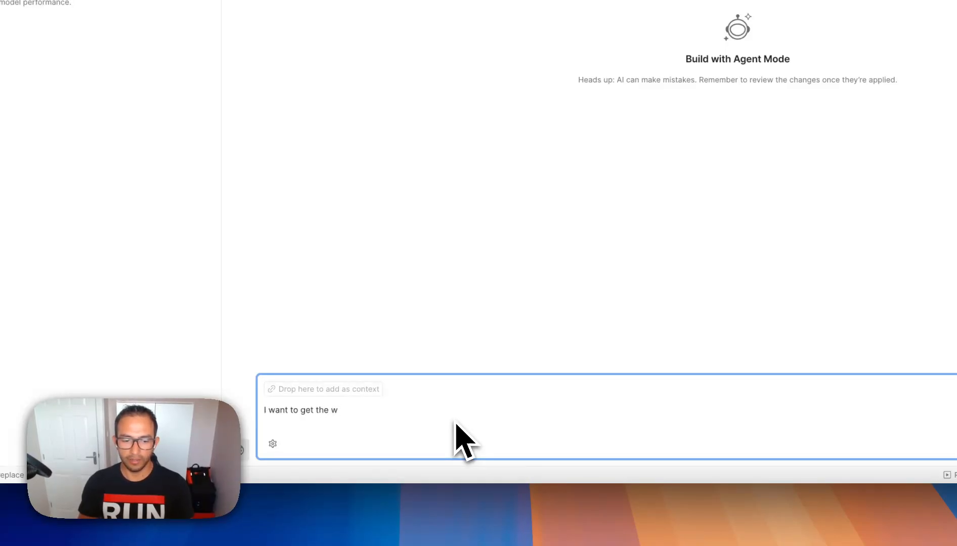
pyautogui.write('eather for london')
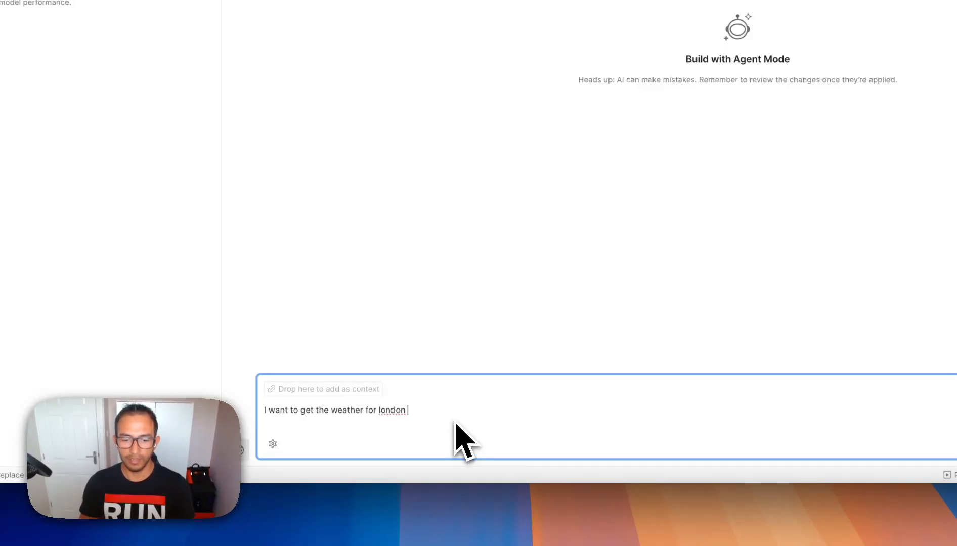
pyautogui.write('in windows 9')
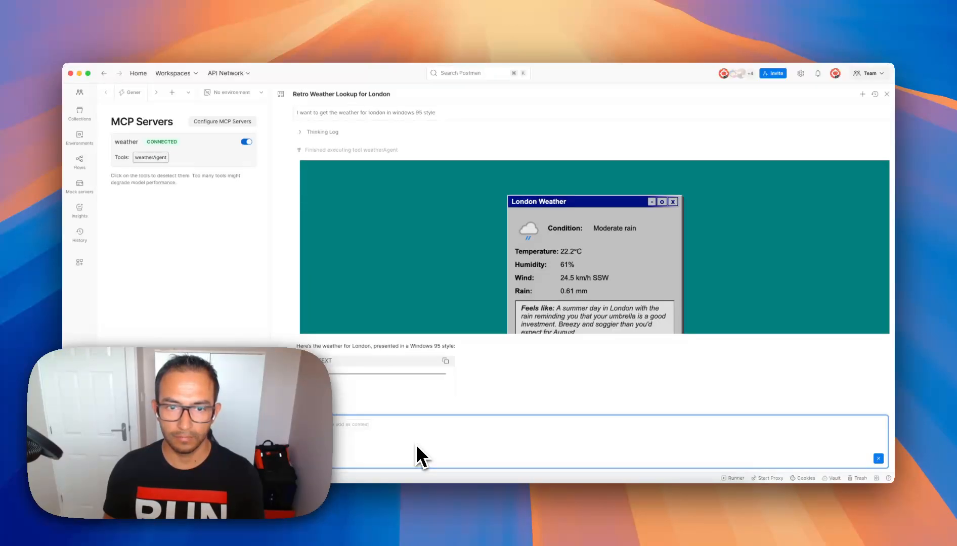
# Step: Scroll through the agent's Windows 95-style London weather response
pyautogui.scroll(-3)
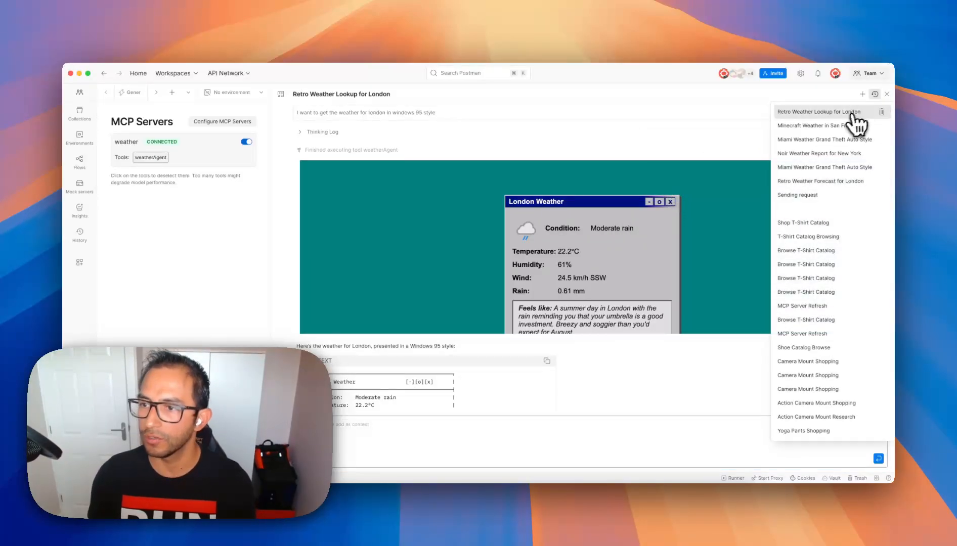
# Step: Browse the Minecraft and Miami GTA weather chats, then reopen Retro Weather Lookup for London
pyautogui.click(818, 125)
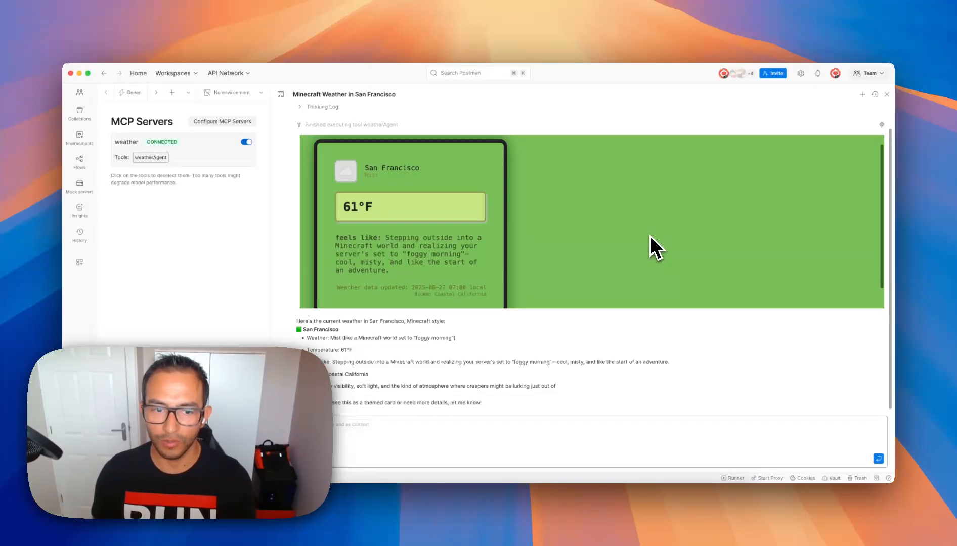
pyautogui.click(874, 93)
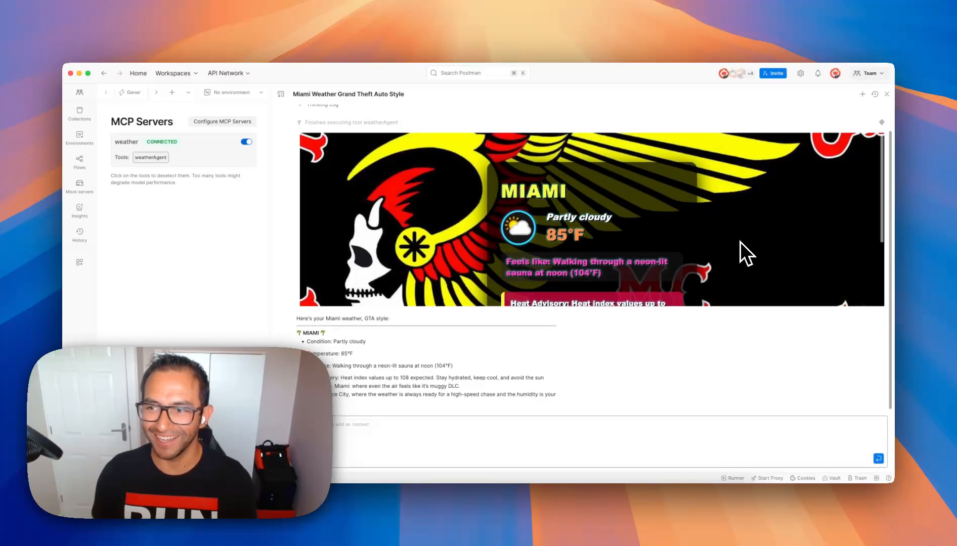
pyautogui.click(875, 94)
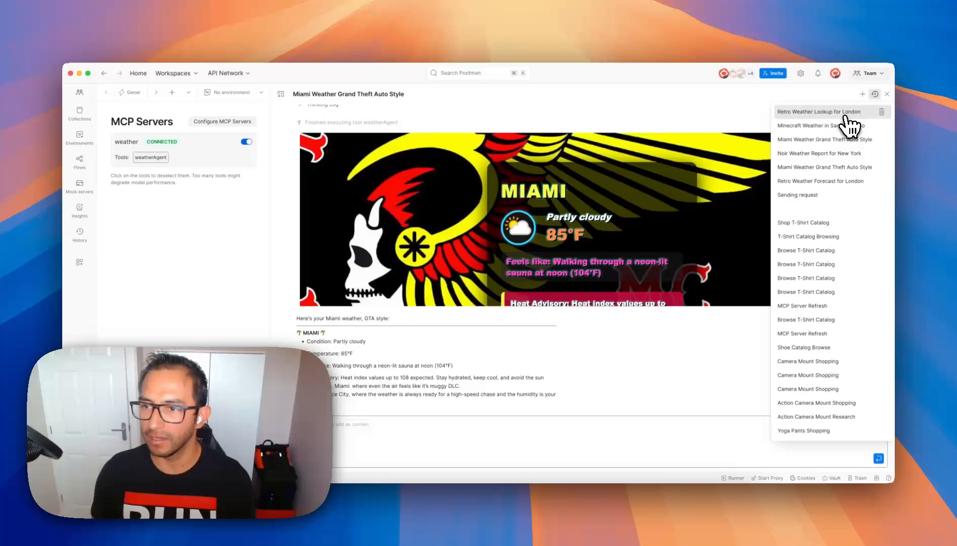
pyautogui.click(819, 112)
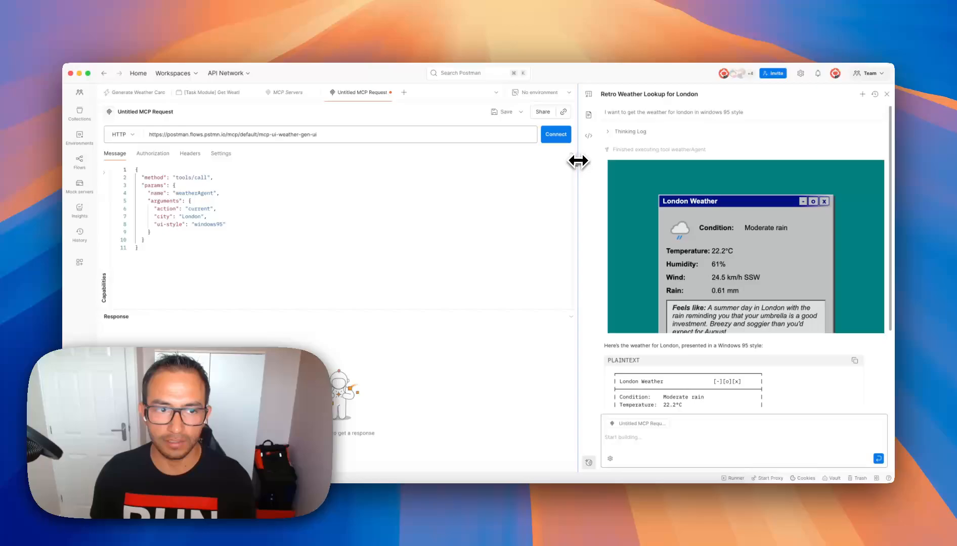
# Step: Connect to the weather MCP server and run the weatherAgent tools/call for London
pyautogui.click(554, 134)
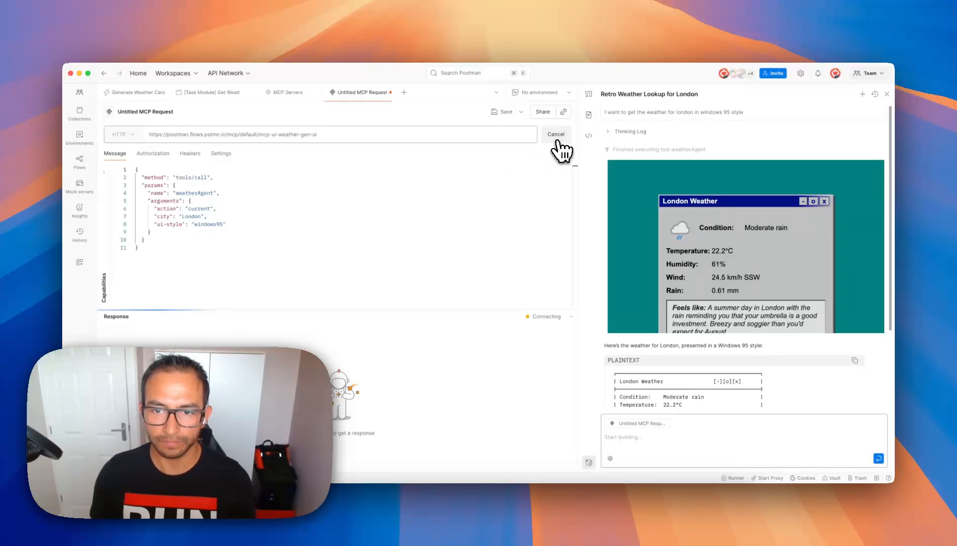
pyautogui.click(554, 134)
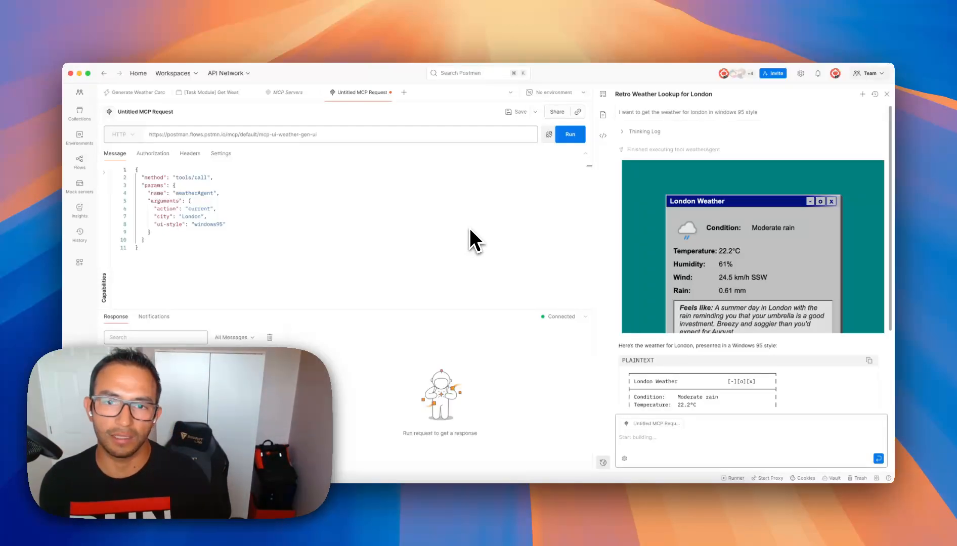
pyautogui.click(569, 134)
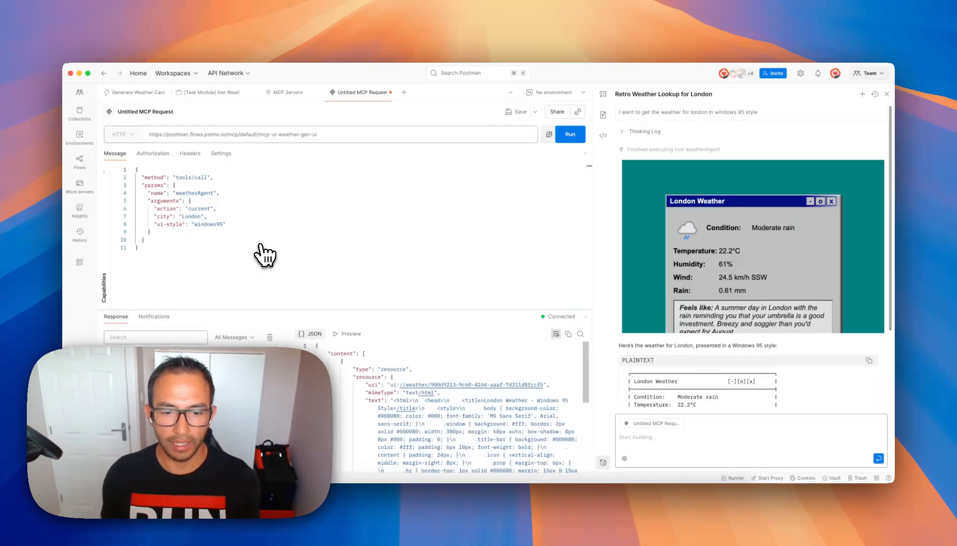
# Step: Preview the HTML response as the Weather for London card and move to the Generate Weather Card flow
pyautogui.scroll(-3)
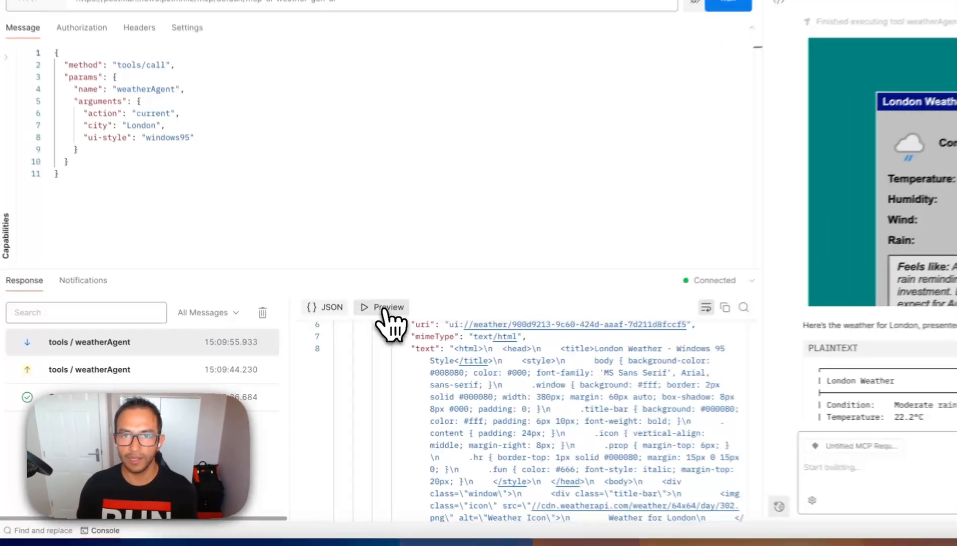
pyautogui.click(389, 306)
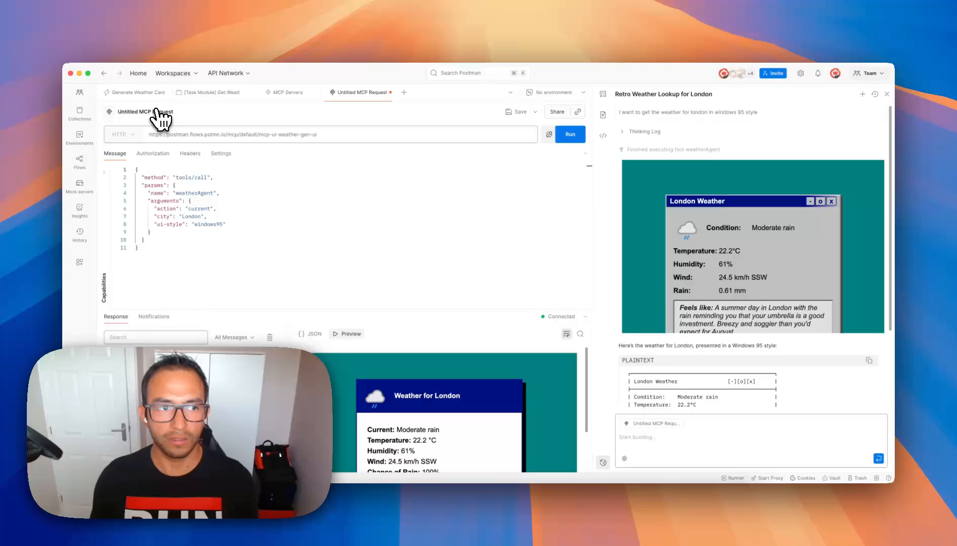
pyautogui.click(177, 111)
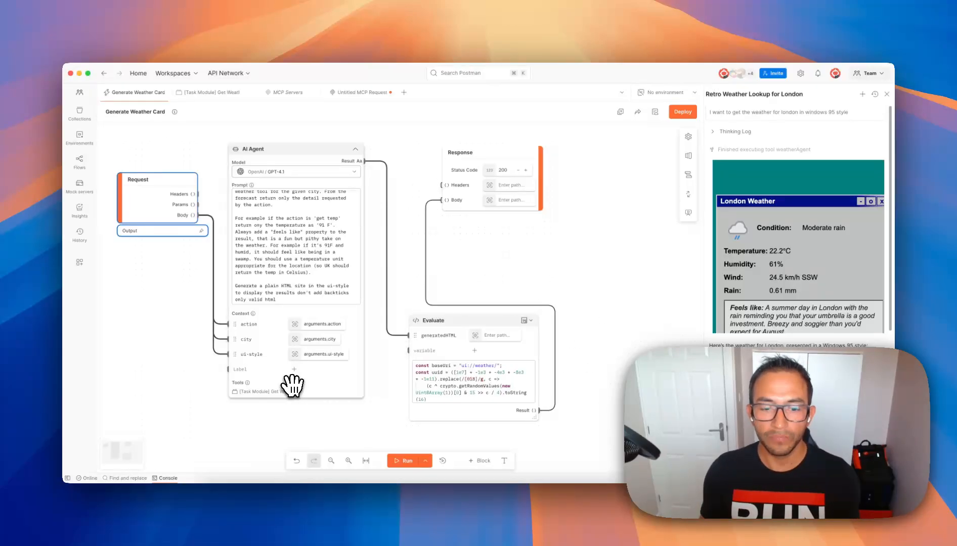
pyautogui.moveTo(467, 351)
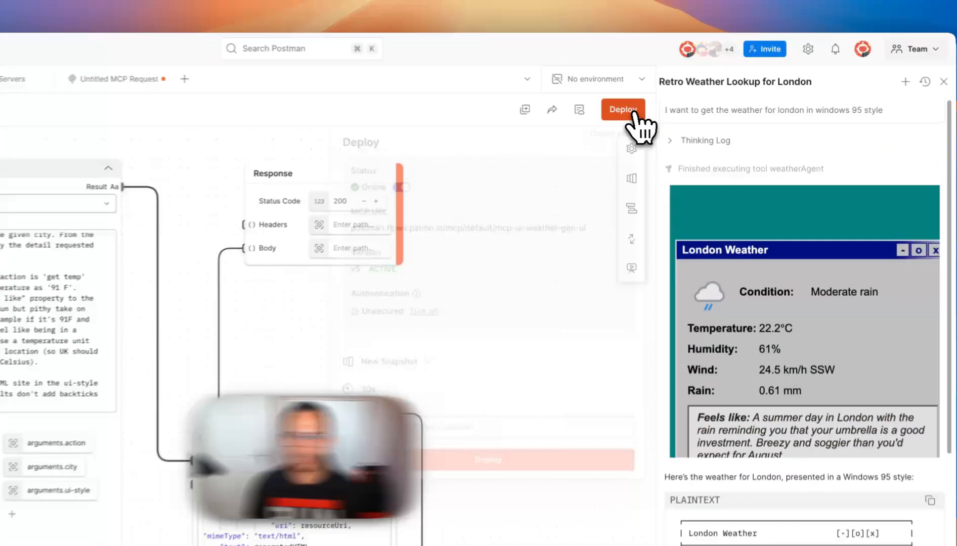
# Step: Review the flow's deployment status, its five deployed snapshots, and its Scenarios list
pyautogui.click(622, 109)
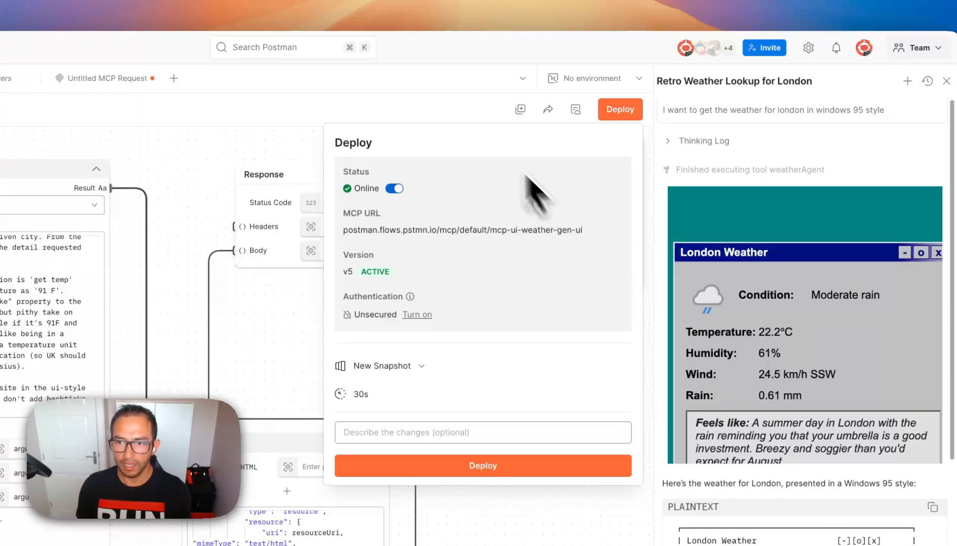
pyautogui.click(628, 179)
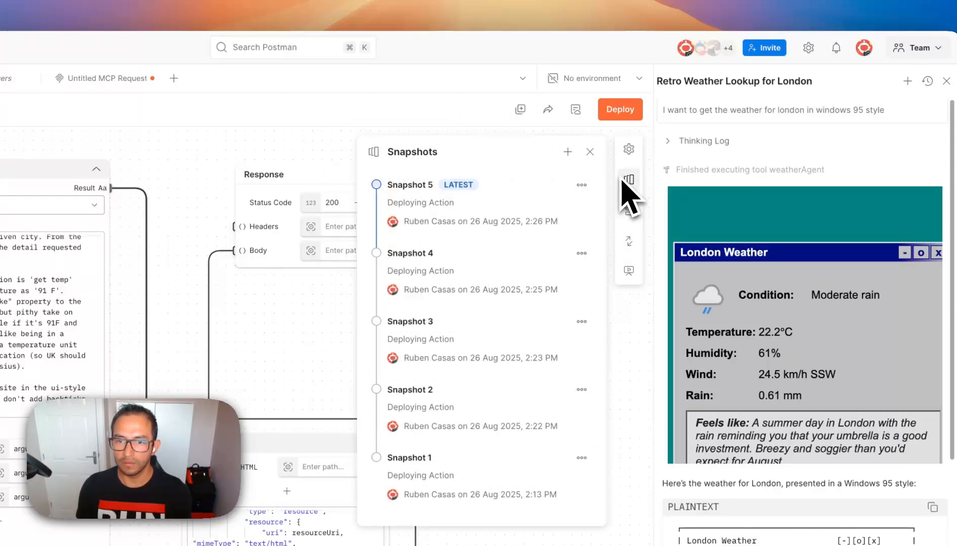
pyautogui.click(628, 210)
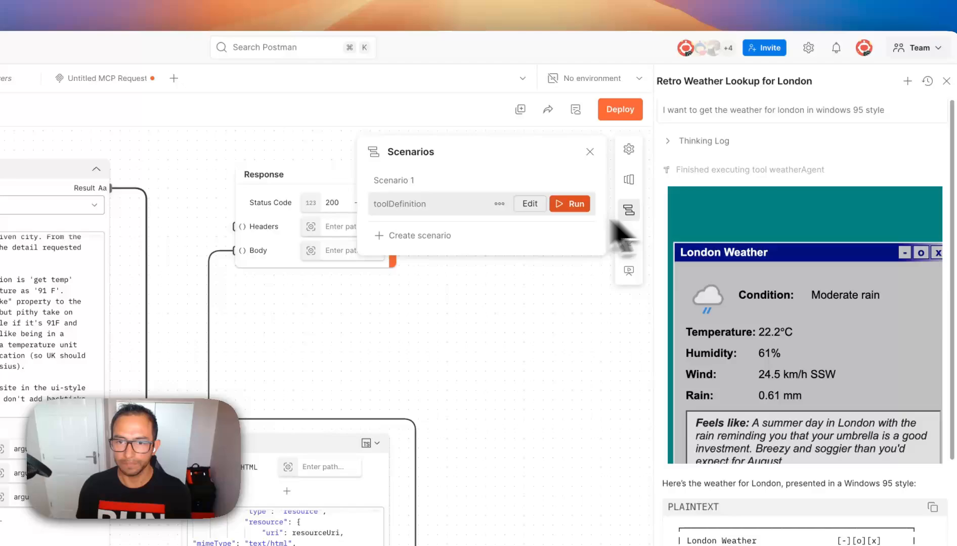
# Step: Inspect the toolDefinition scenario's London parameters, then return to the MCP request preview
pyautogui.click(528, 203)
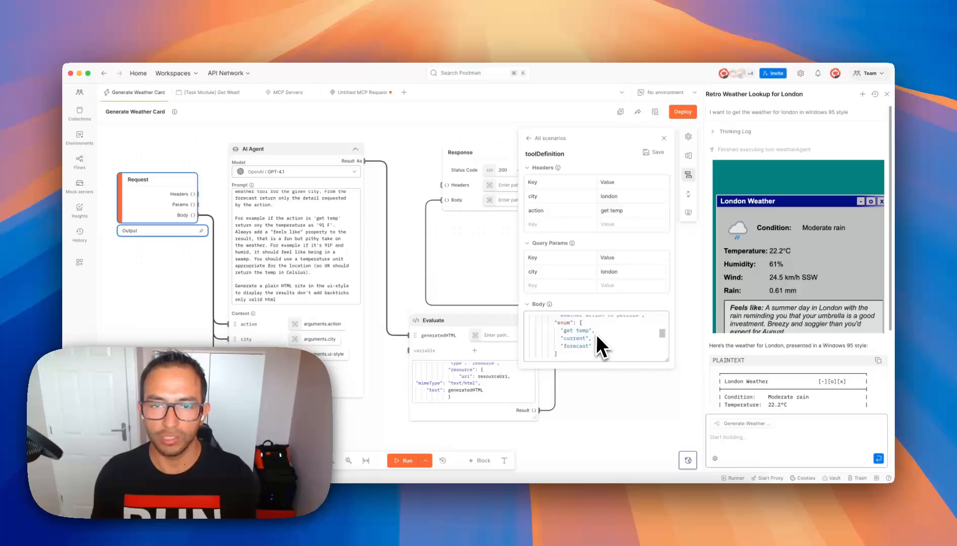
pyautogui.scroll(-3)
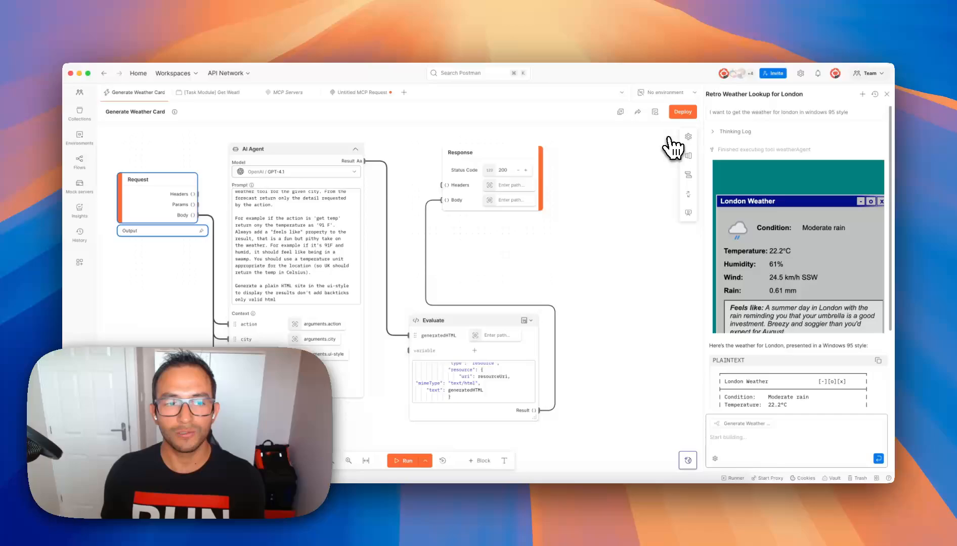
pyautogui.moveTo(662, 156)
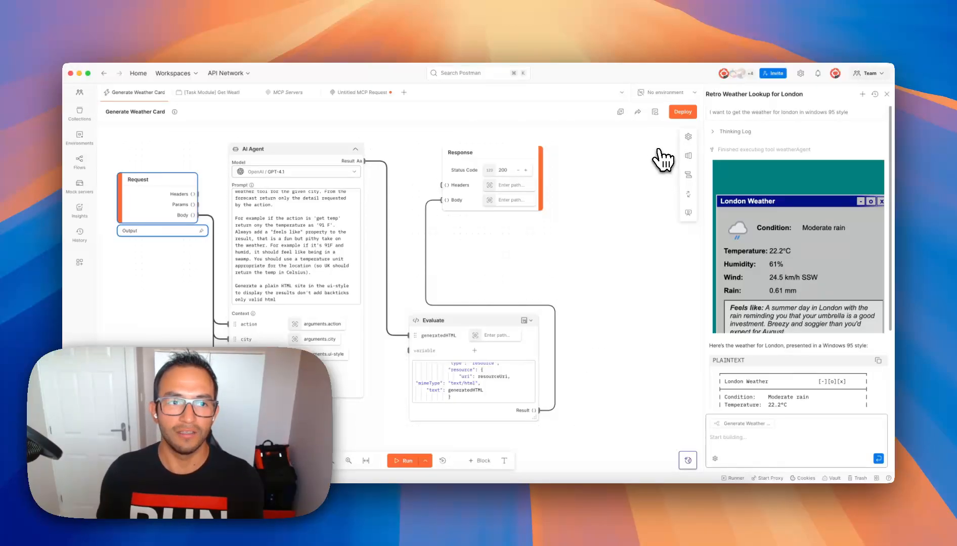
pyautogui.click(359, 92)
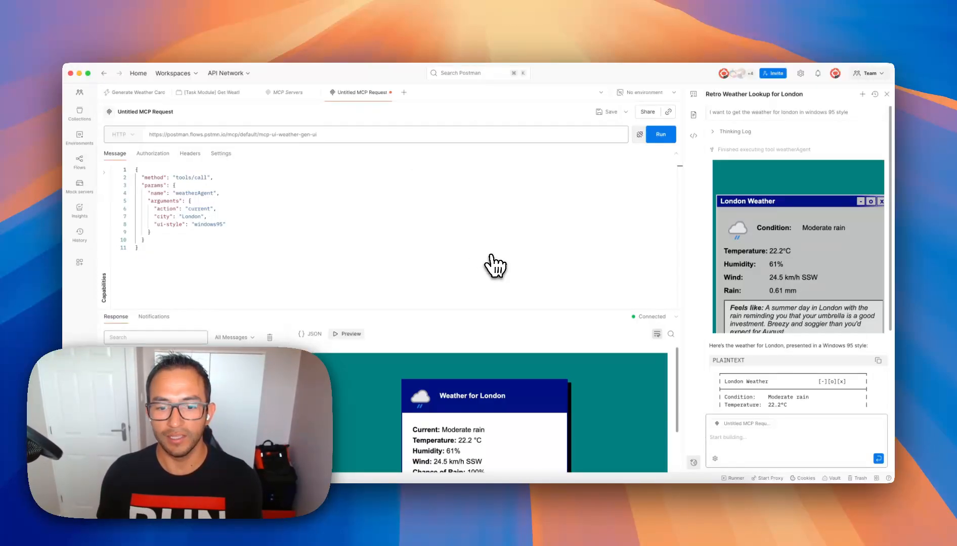